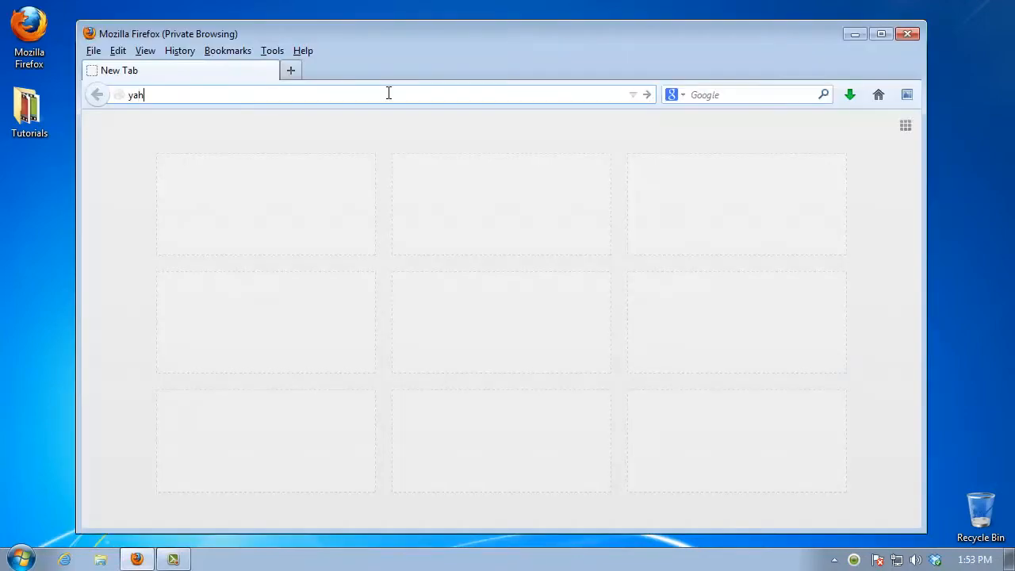
Load yahoo.com, sign in to Yahoo Mail, and show the May 2013 calendar.
key(Return)
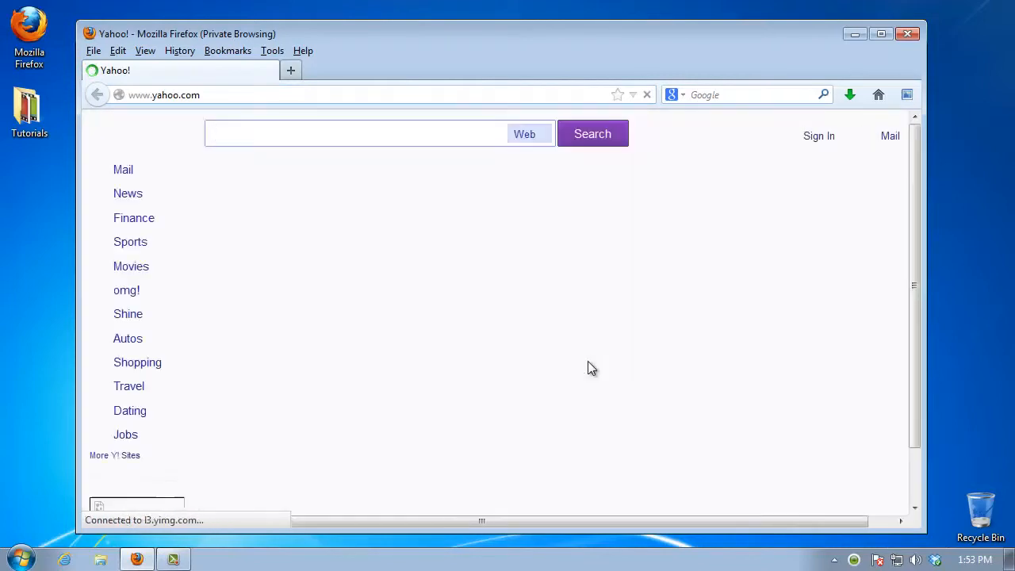
click(890, 135)
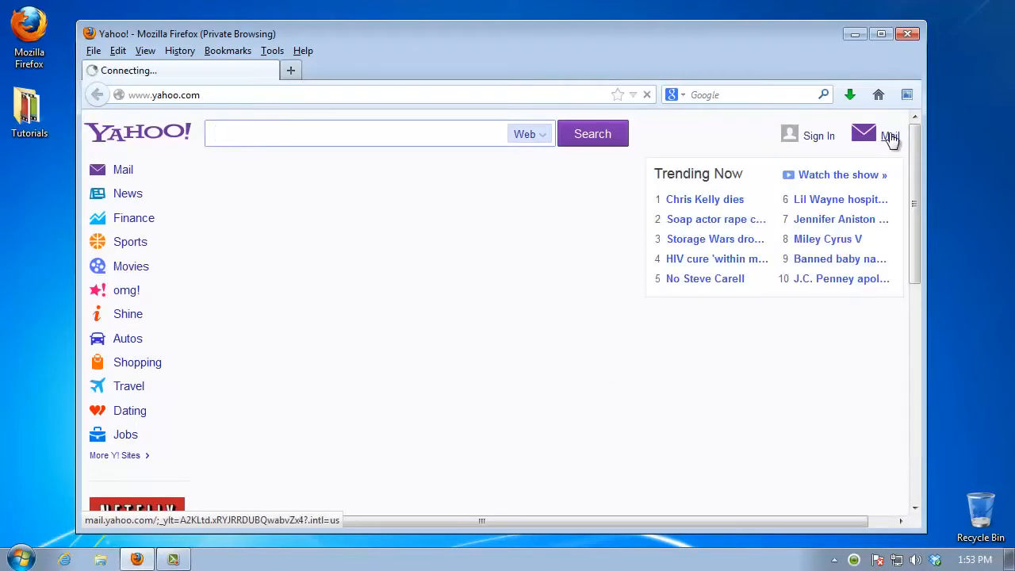
click(890, 134)
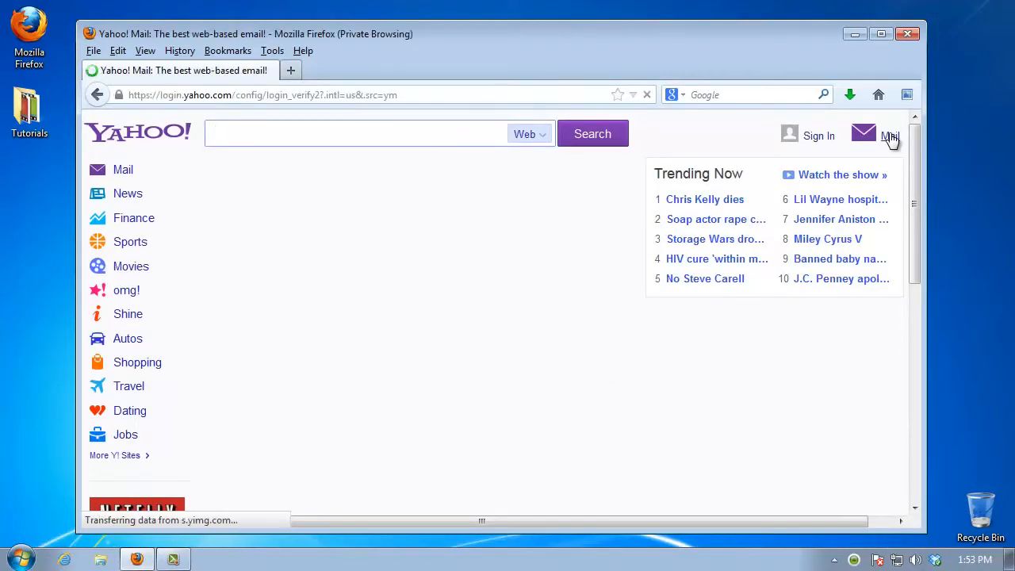
click(864, 134)
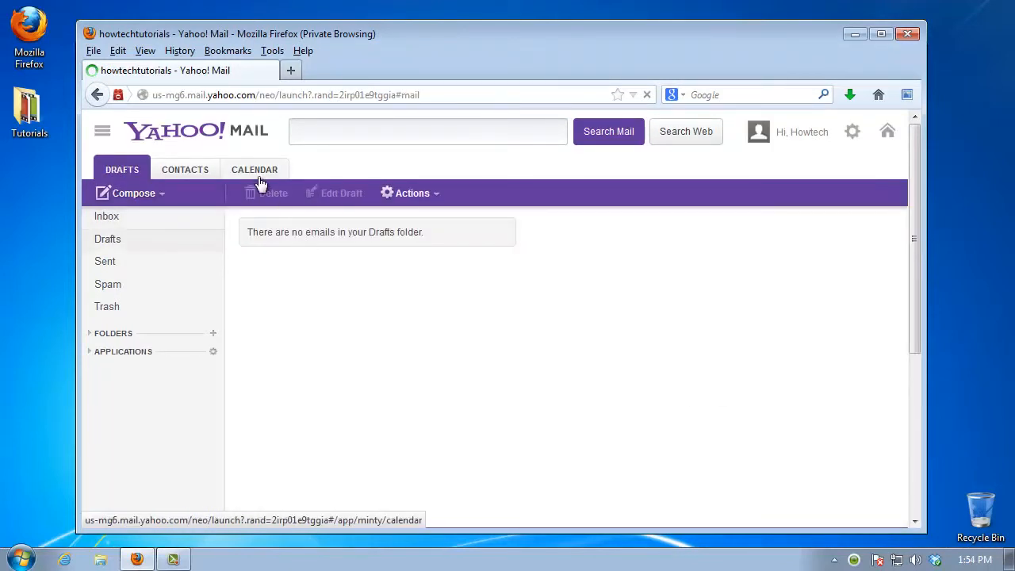
click(254, 169)
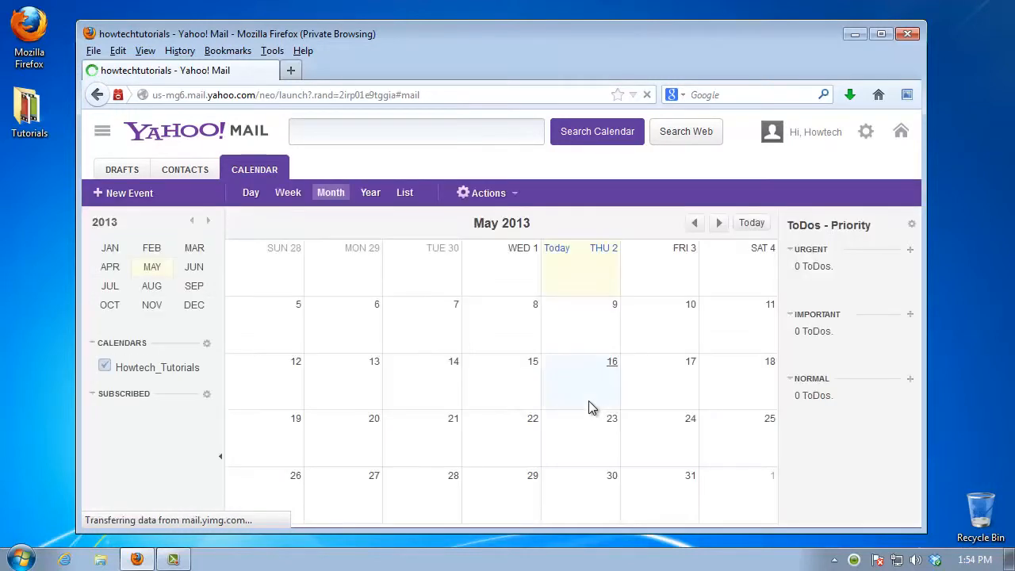
mouse_move(519, 194)
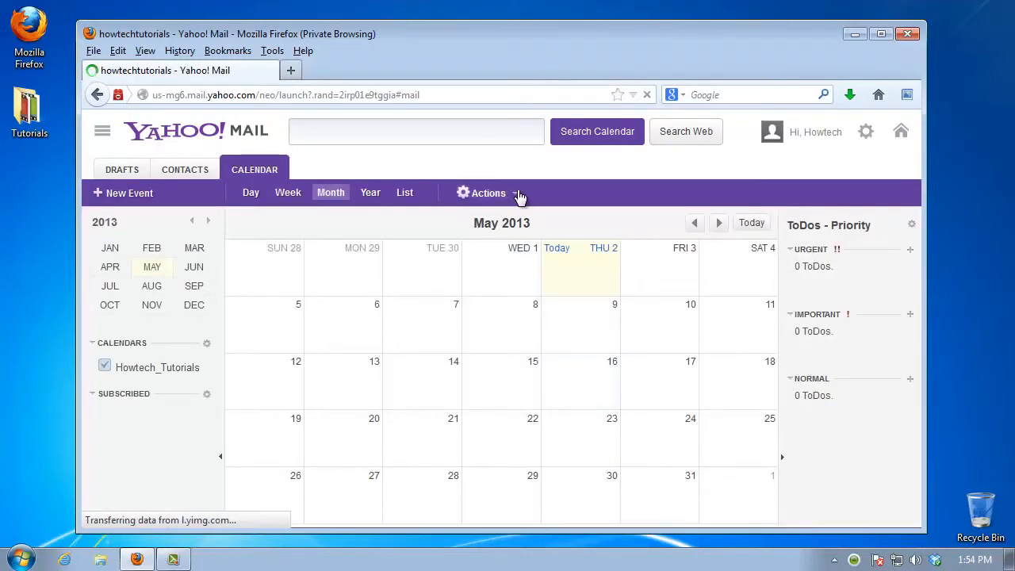
Create a new pink calendar titled 'My urgent actions' via Actions > Create New Calendar.
click(487, 193)
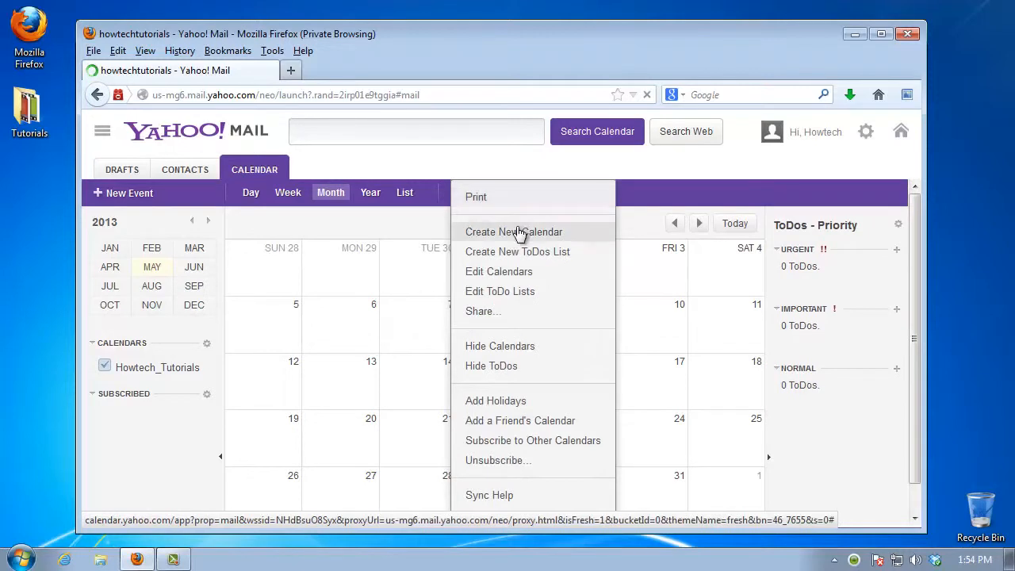
click(514, 232)
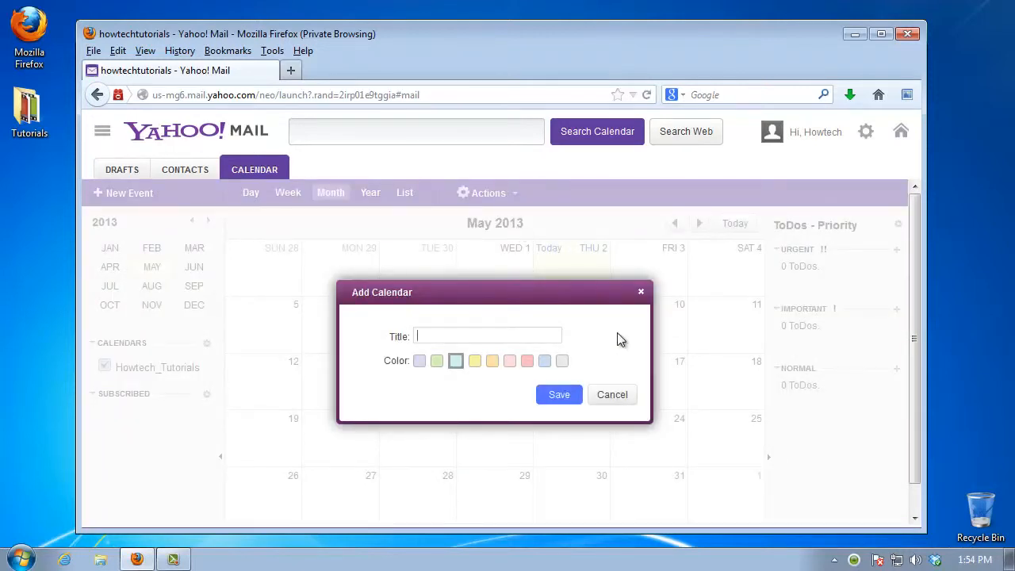
text(My urgent actions)
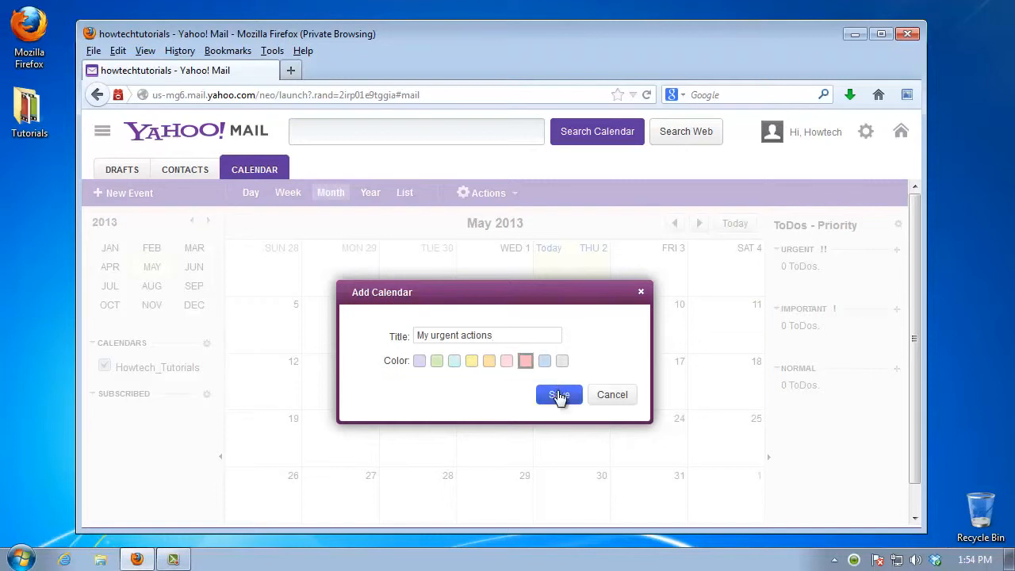
click(560, 394)
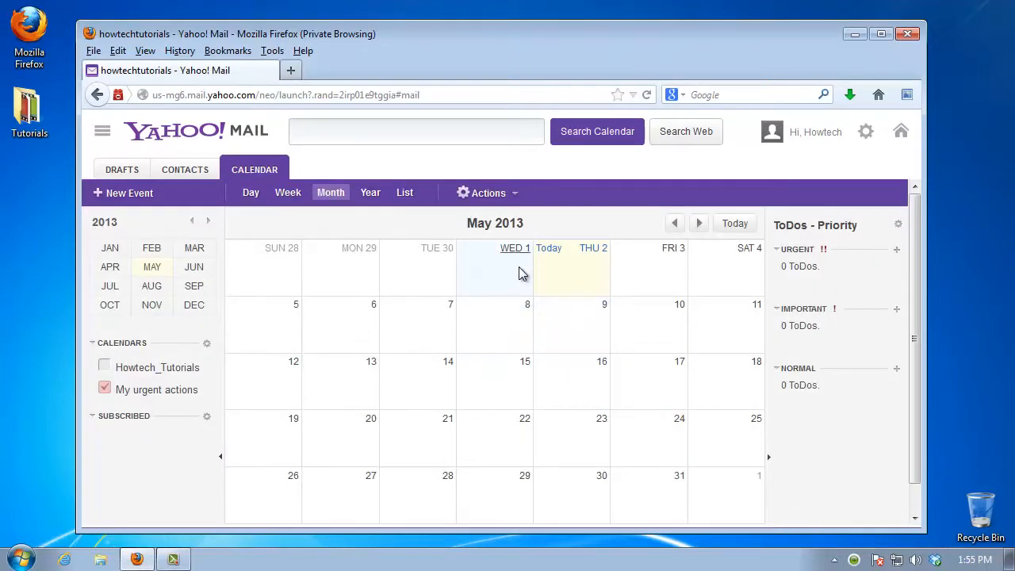
mouse_move(647, 272)
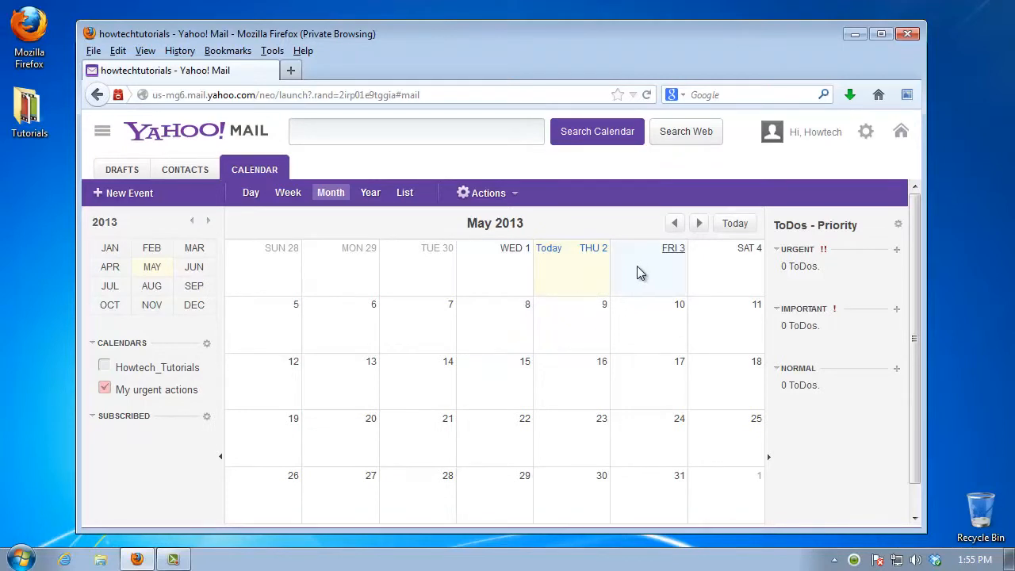
Add and save the 'Buy cake!' event on Saturday May 11.
click(757, 304)
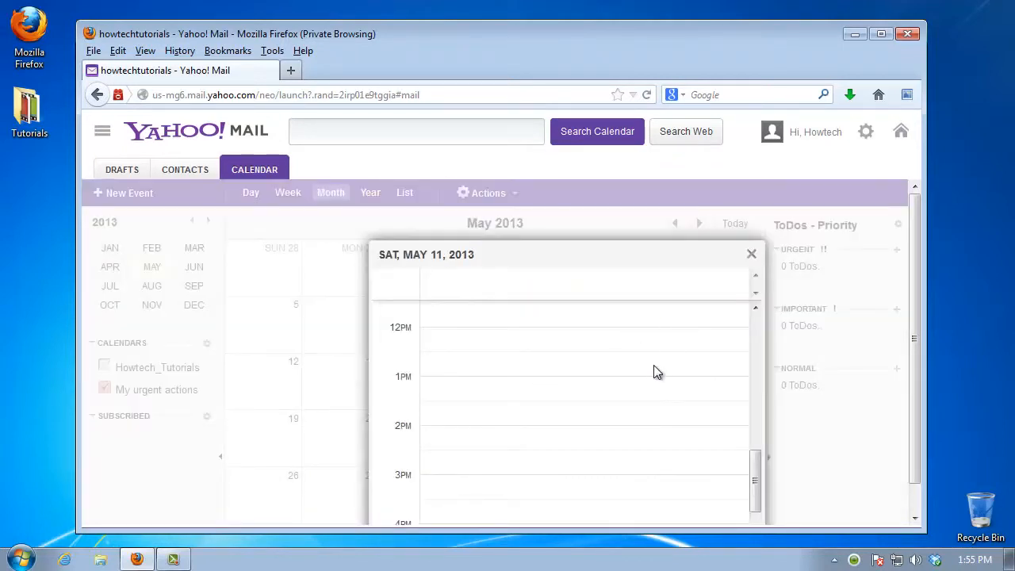
scroll(up, 3)
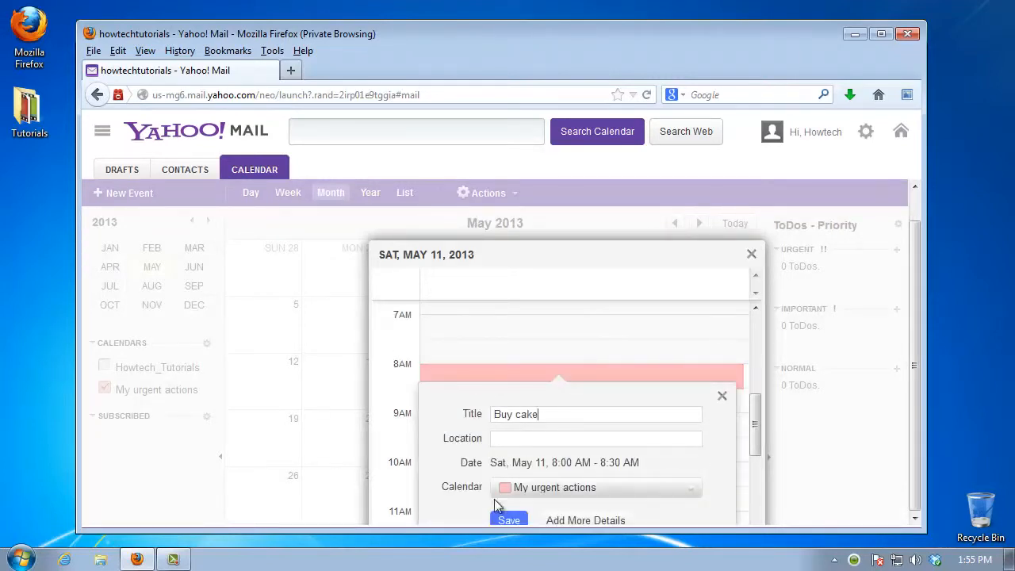
click(508, 521)
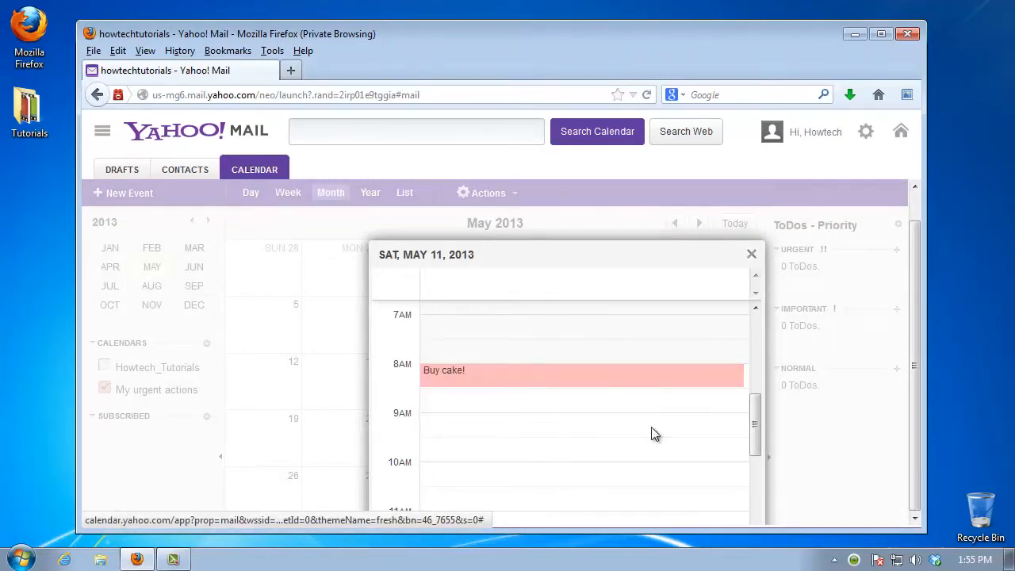
click(752, 253)
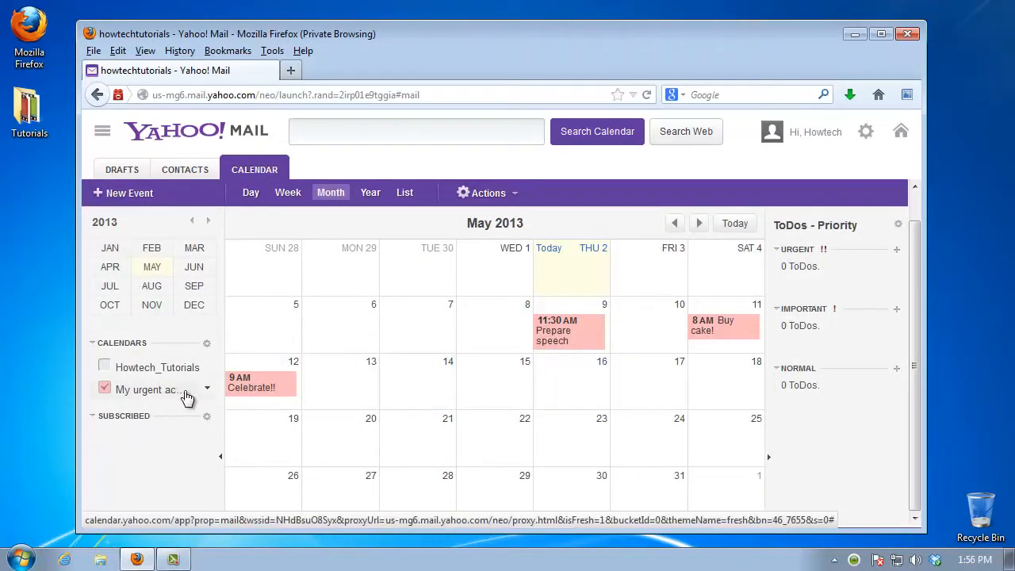
Open Edit Calendar for My urgent actions and show Sharing & Permissions.
click(207, 389)
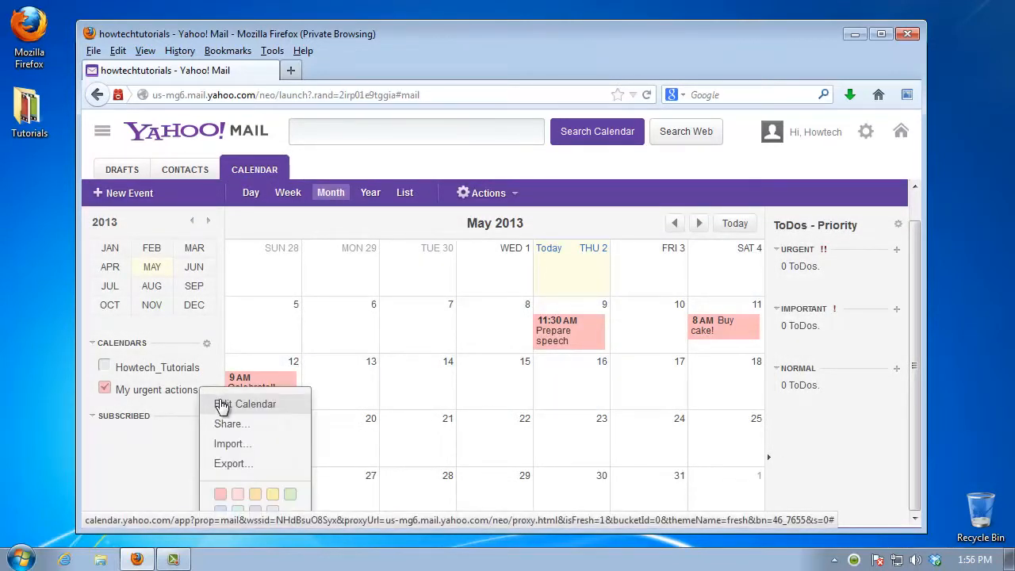
click(256, 404)
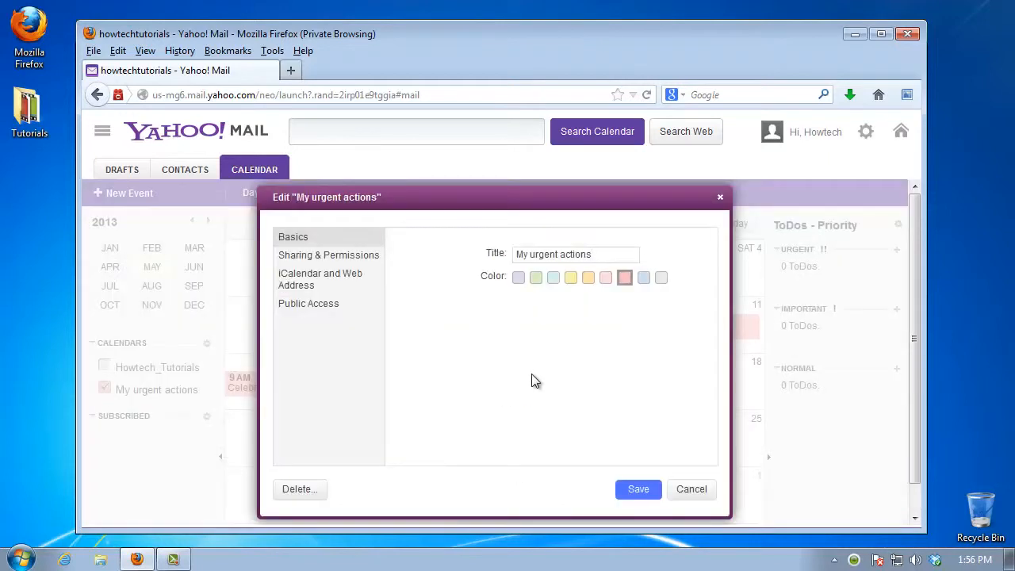
click(328, 255)
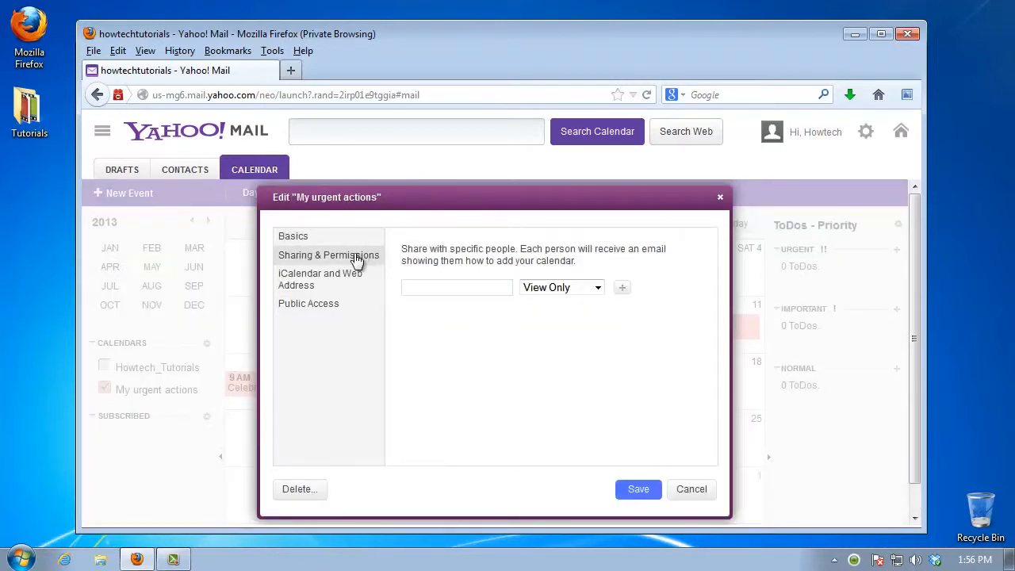
mouse_move(476, 347)
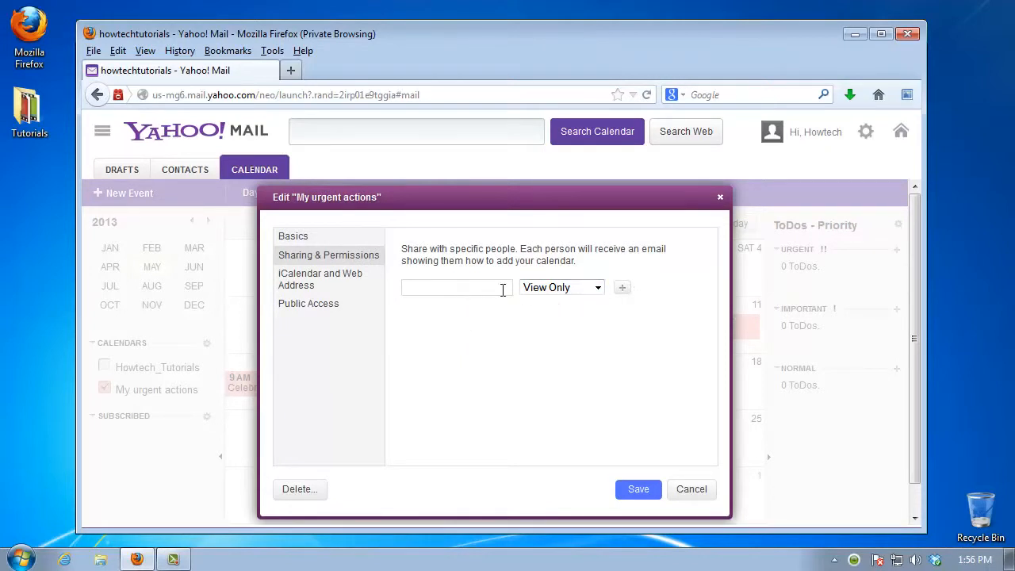
Enter Mum, Dad, rest of family and Friends as View Only share rows.
text(Mum)
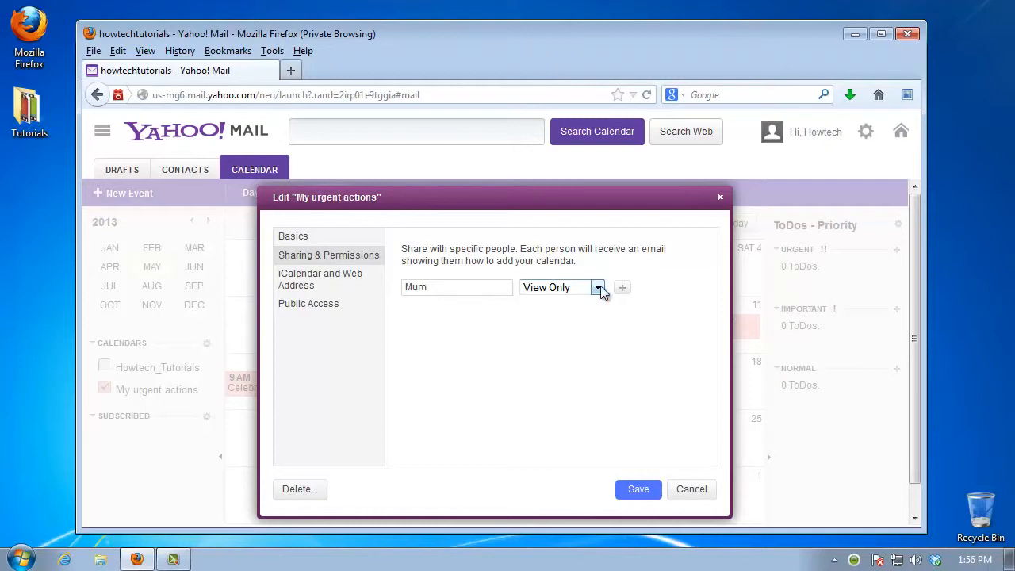
click(622, 287)
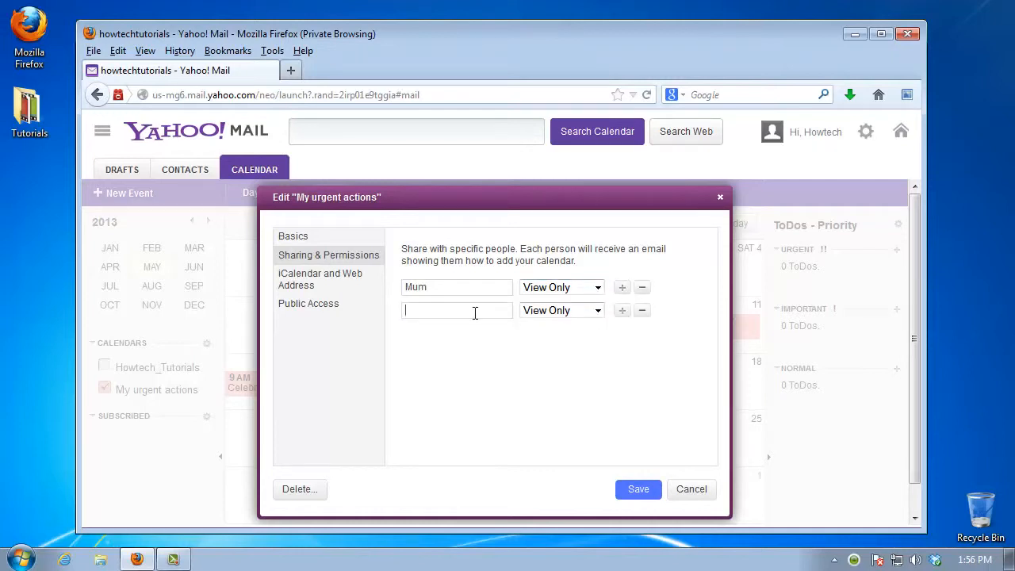
text(Dad)
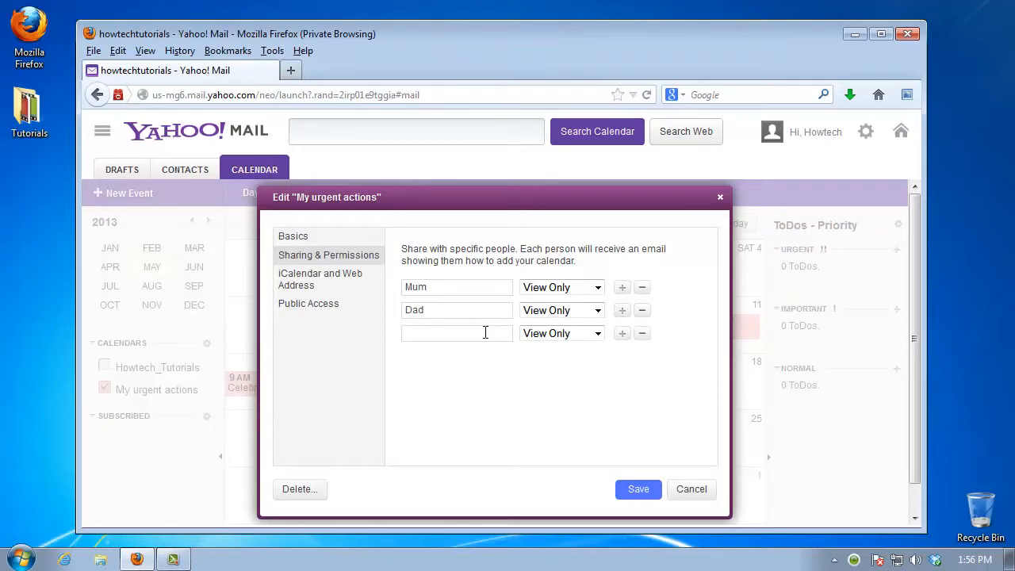
text(rest of family)
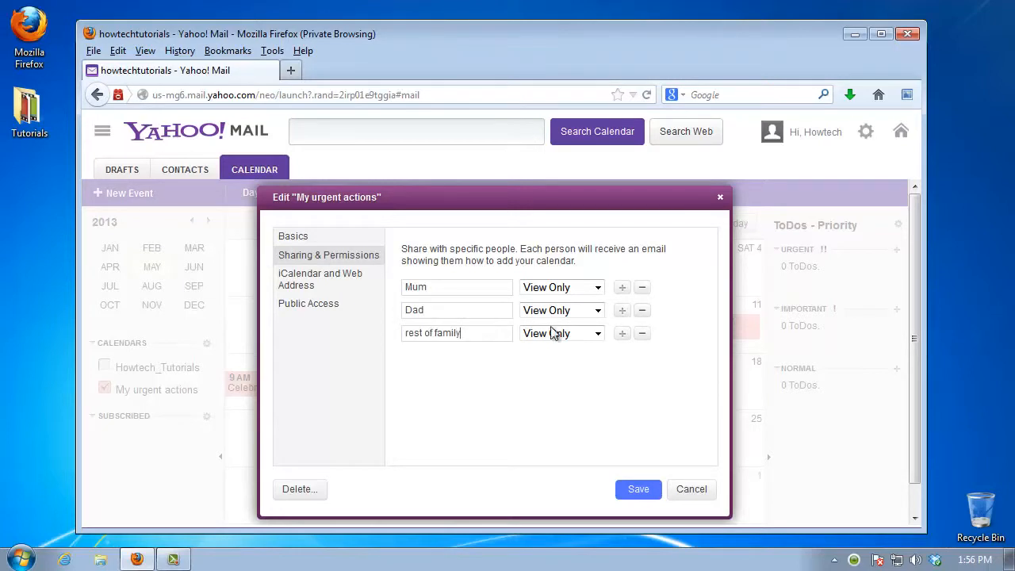
click(622, 333)
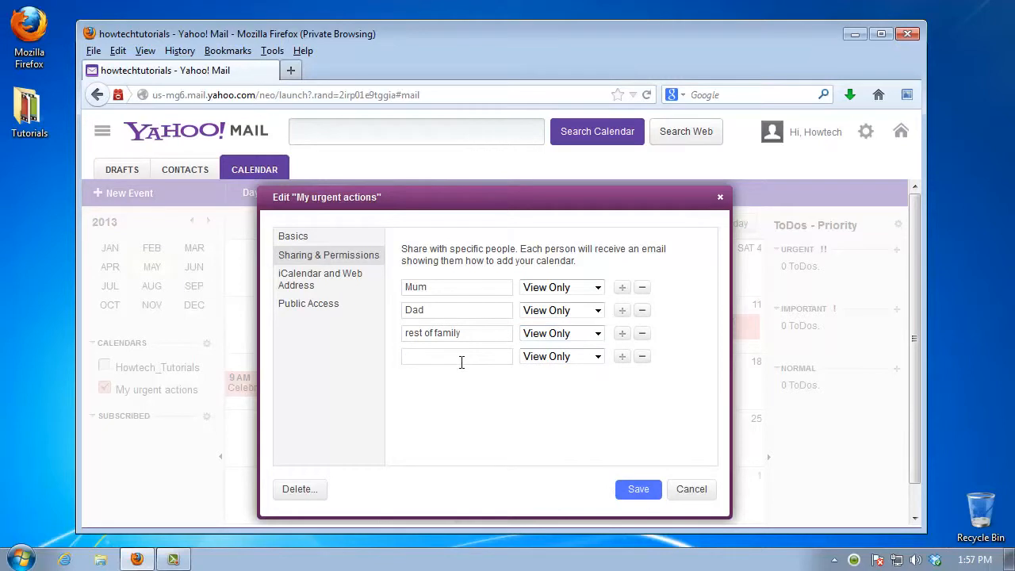
text(Frien)
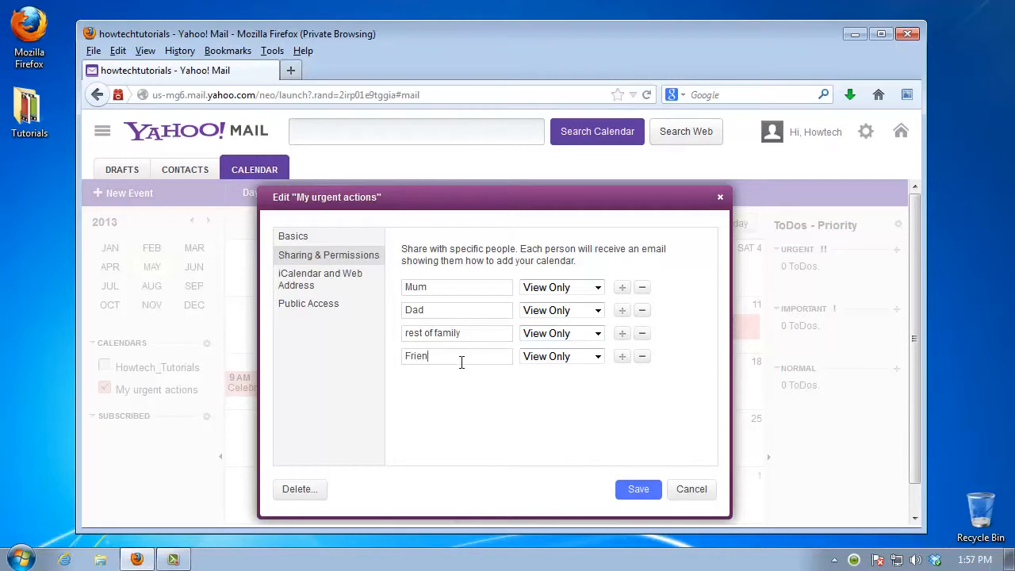
text(ds)
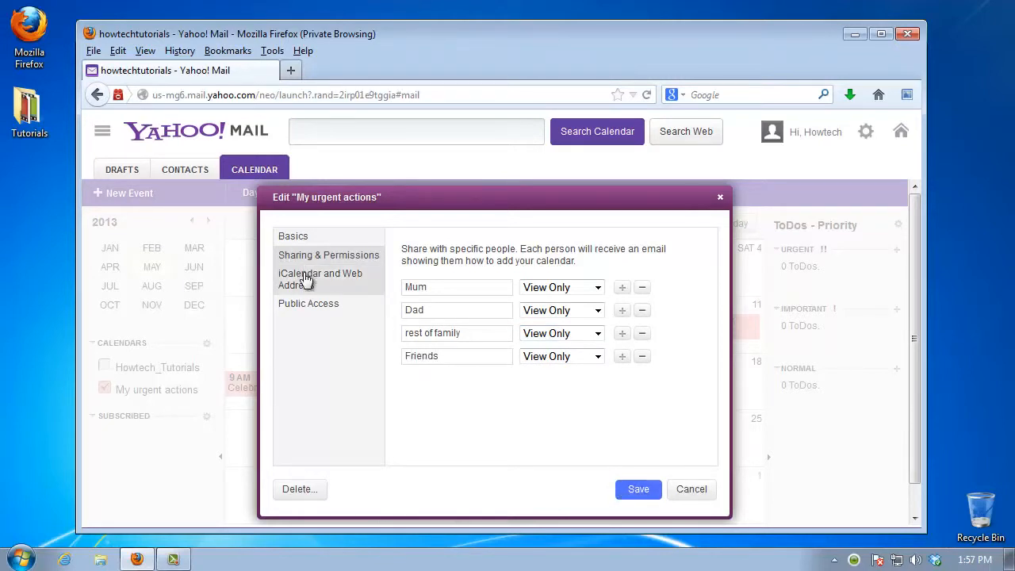
Display the iCalendar and web address links, then save the calendar settings.
click(321, 279)
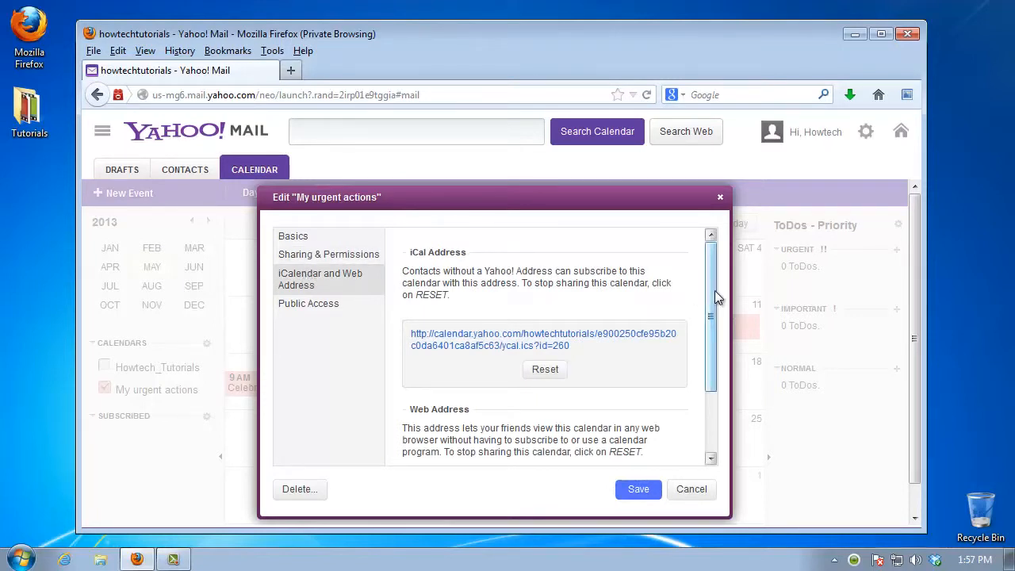
scroll(down, 3)
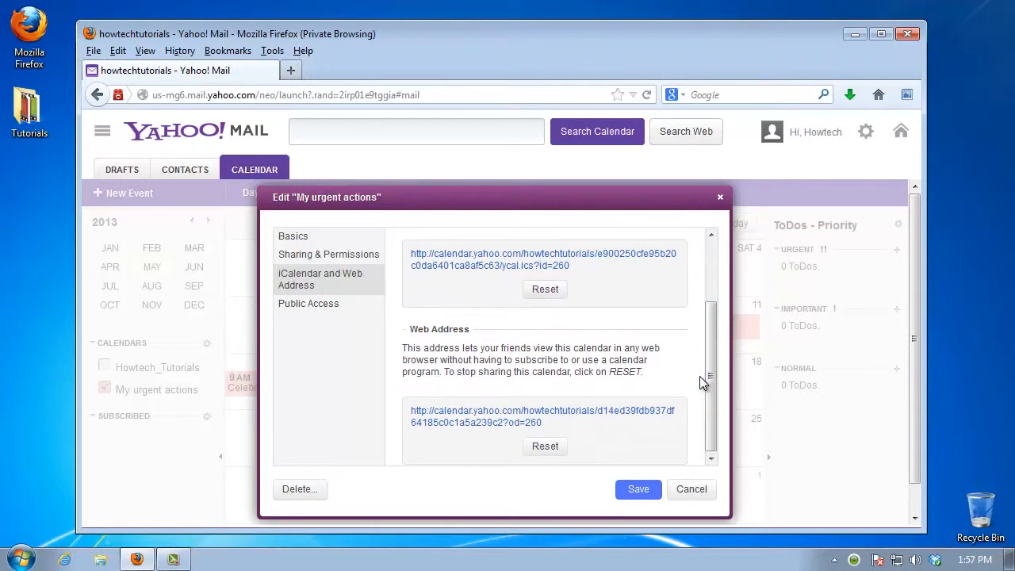
click(691, 489)
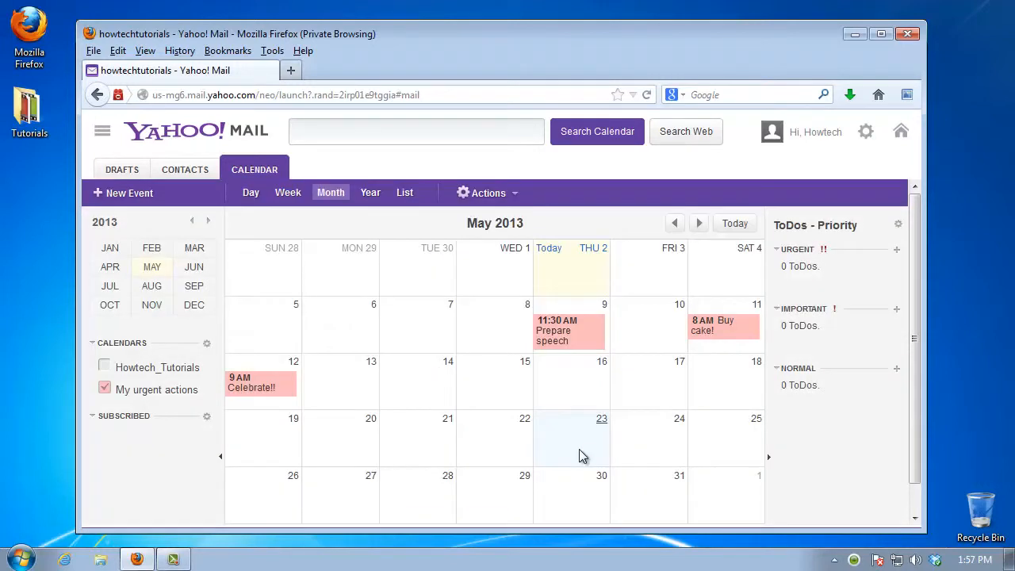
mouse_move(855, 34)
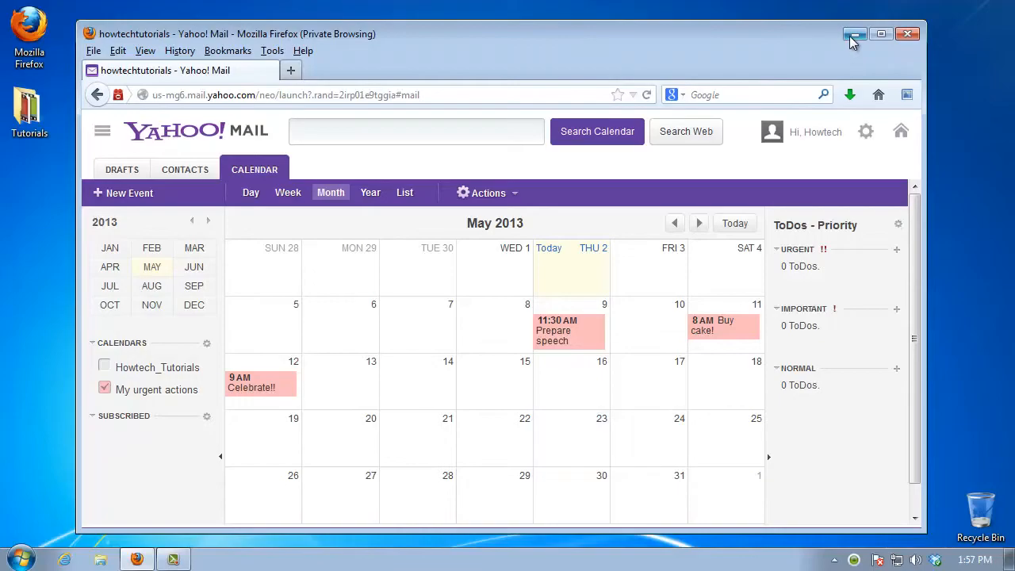